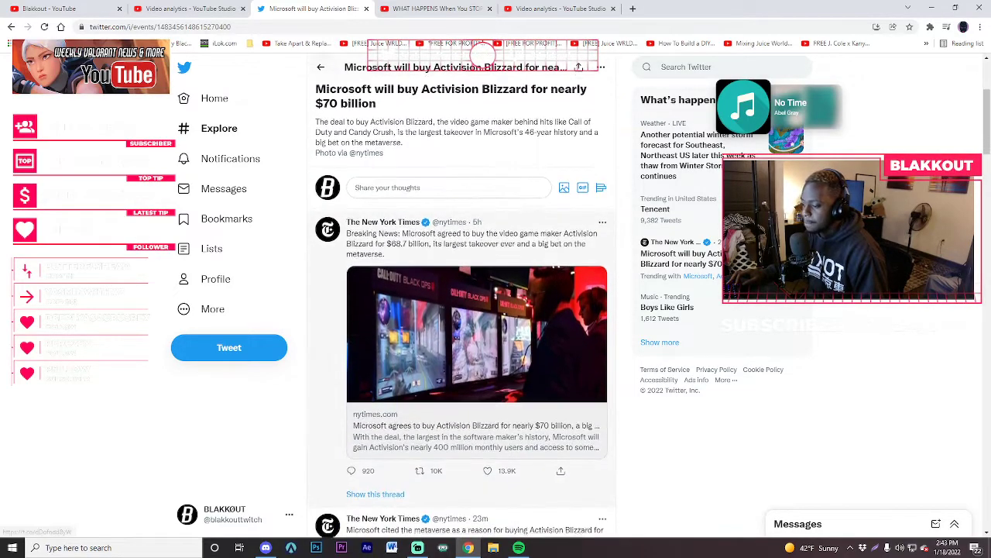
scroll(down, 3)
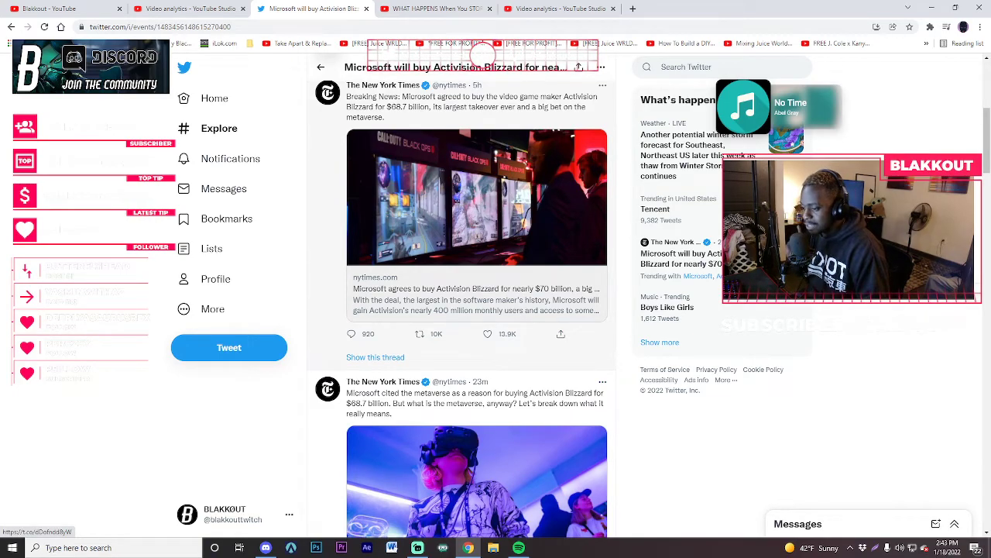
scroll(down, 3)
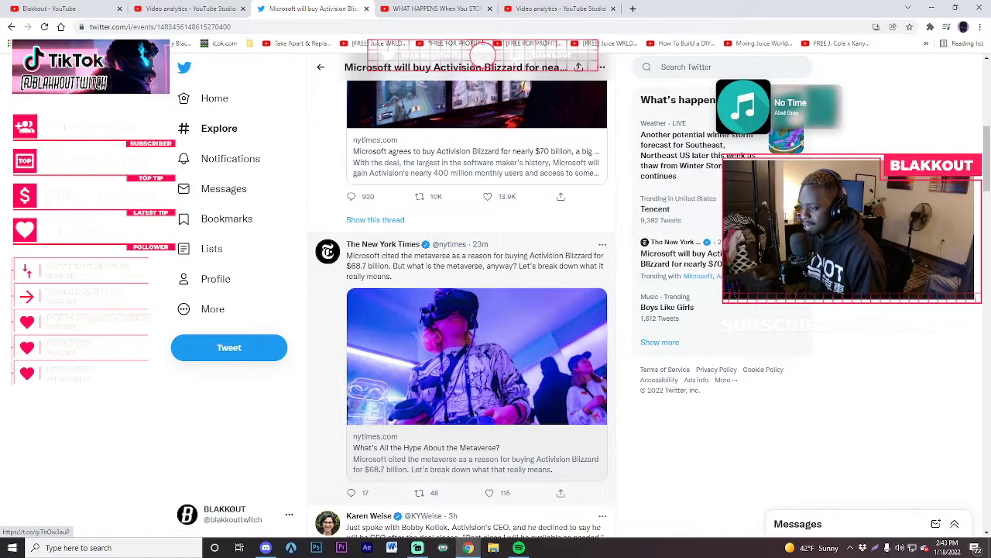
scroll(down, 3)
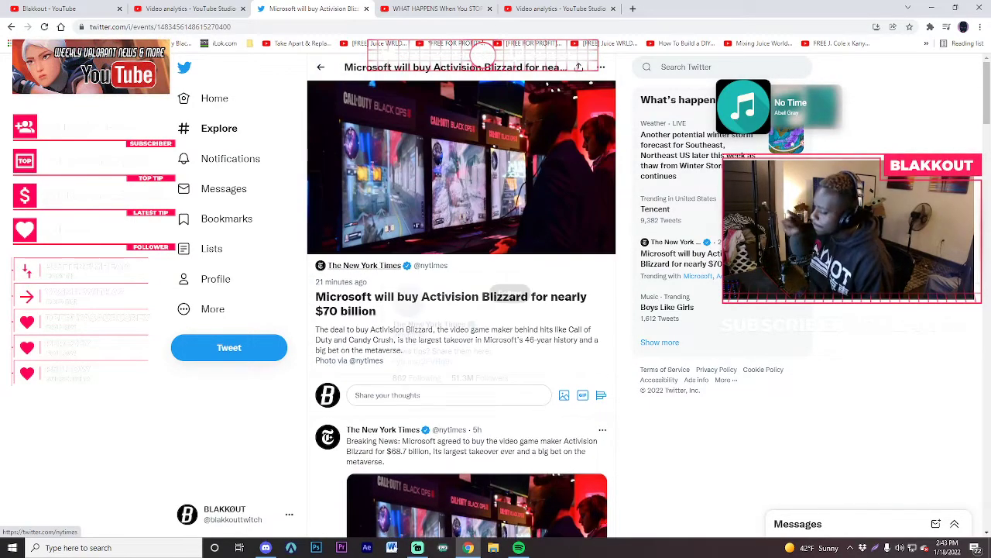
mouse_move(366, 264)
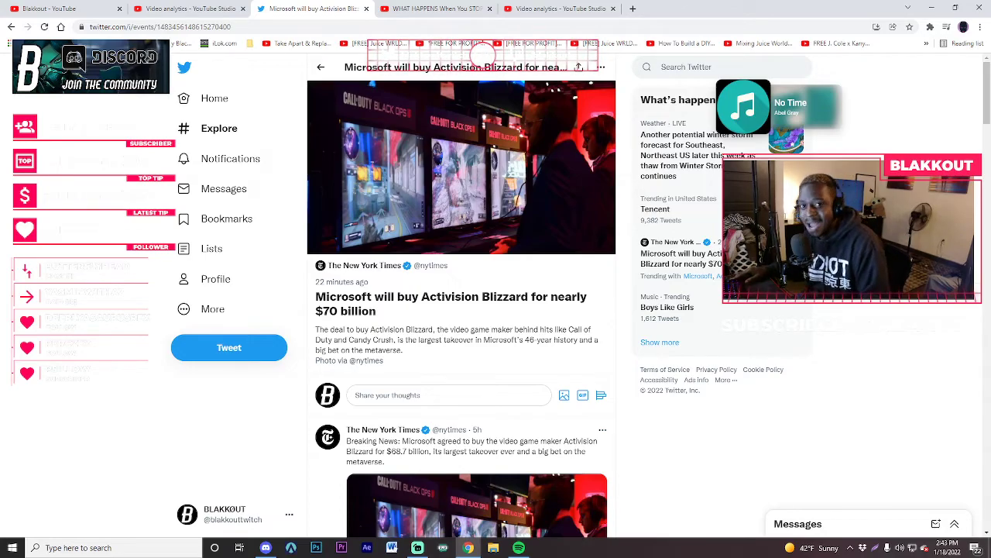
scroll(down, 3)
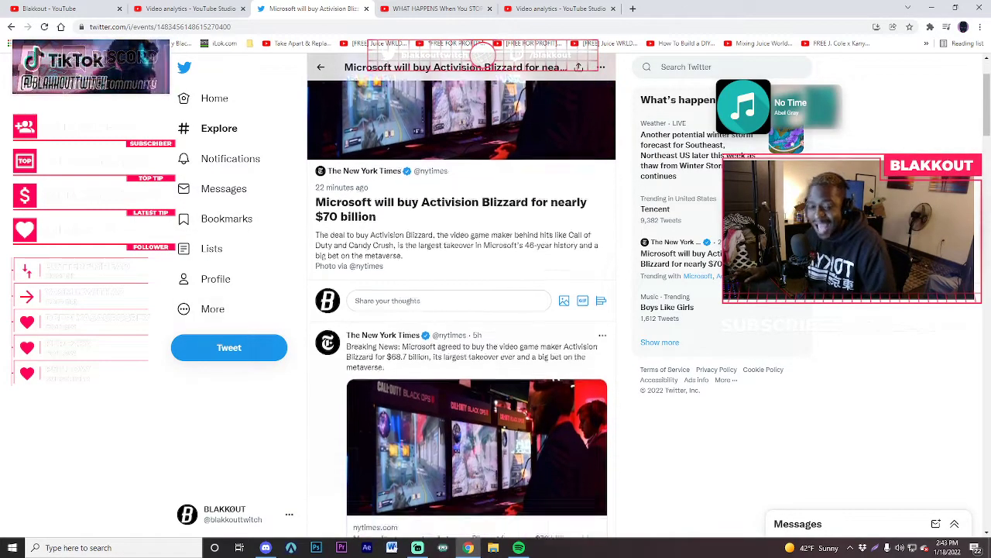
scroll(down, 3)
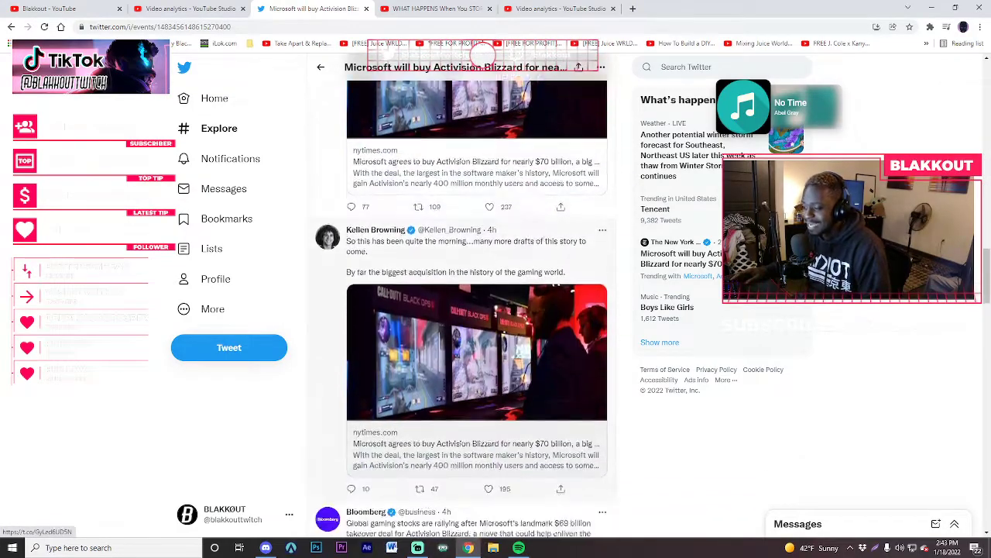
scroll(down, 3)
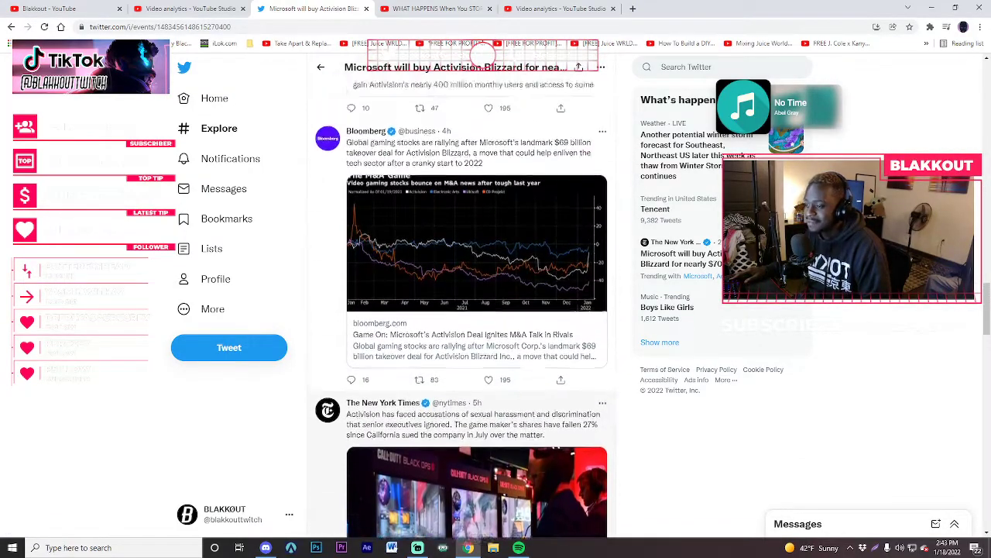
scroll(up, 3)
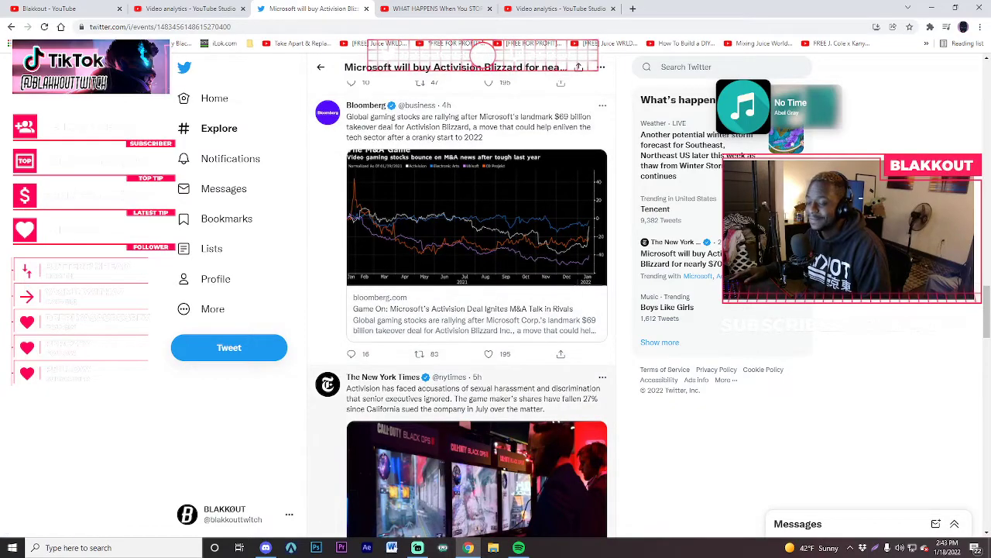
scroll(up, 3)
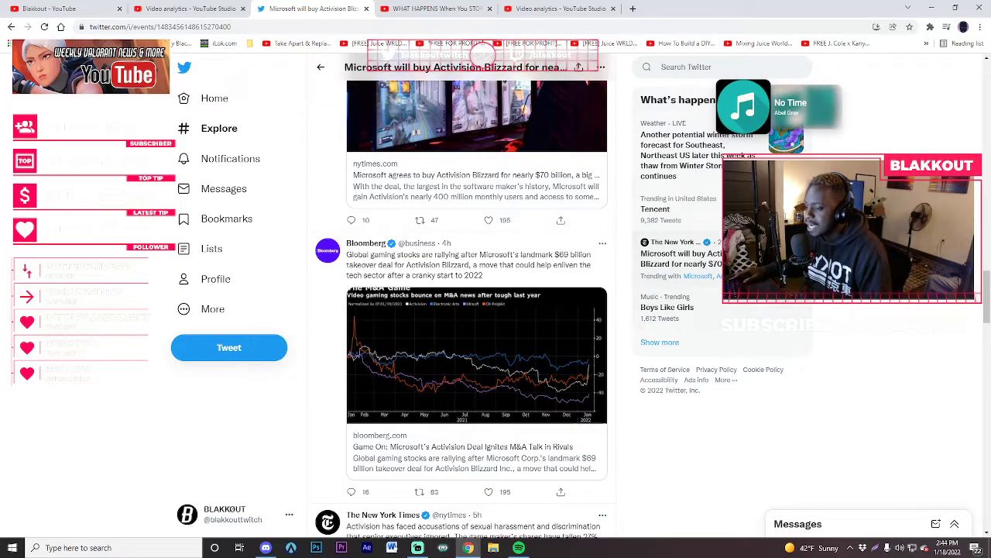
scroll(down, 3)
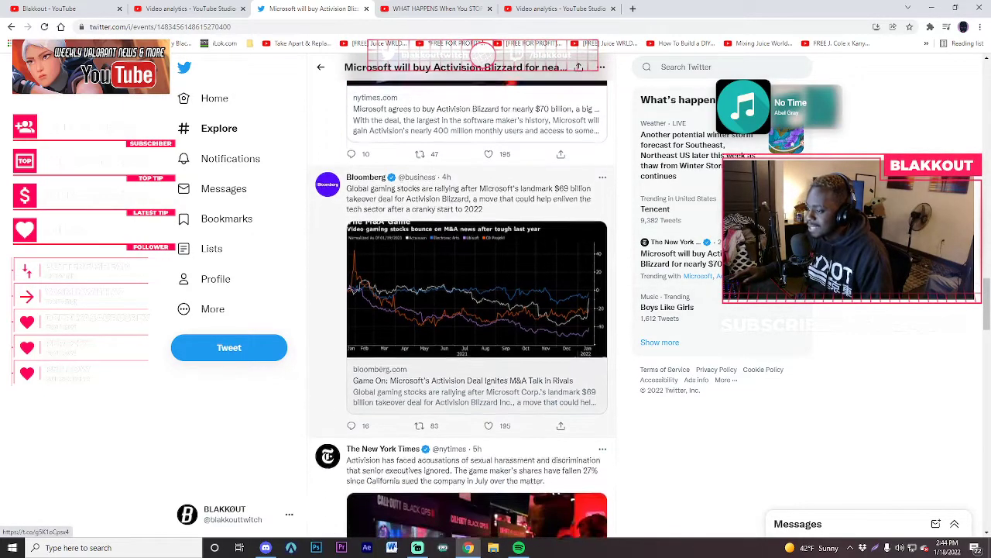
scroll(down, 3)
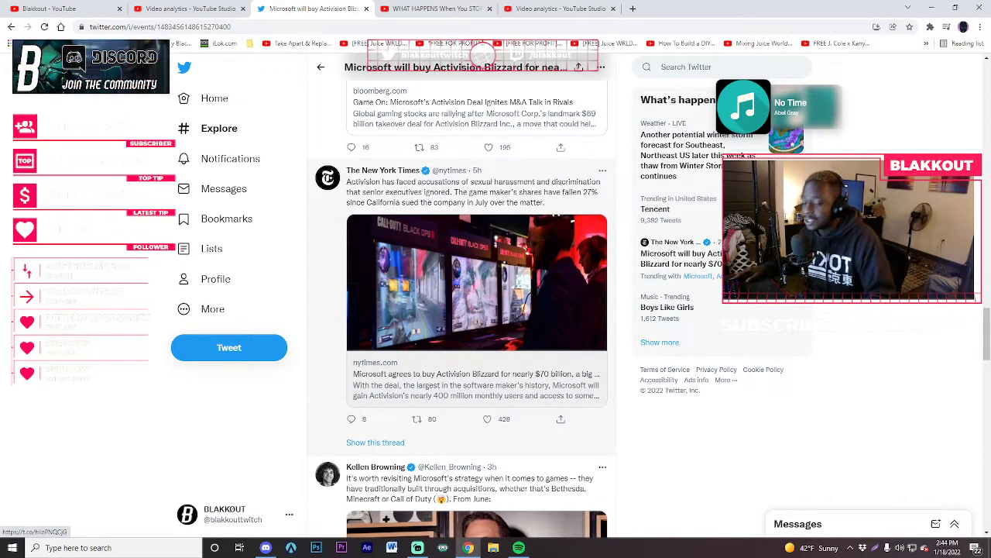
scroll(down, 3)
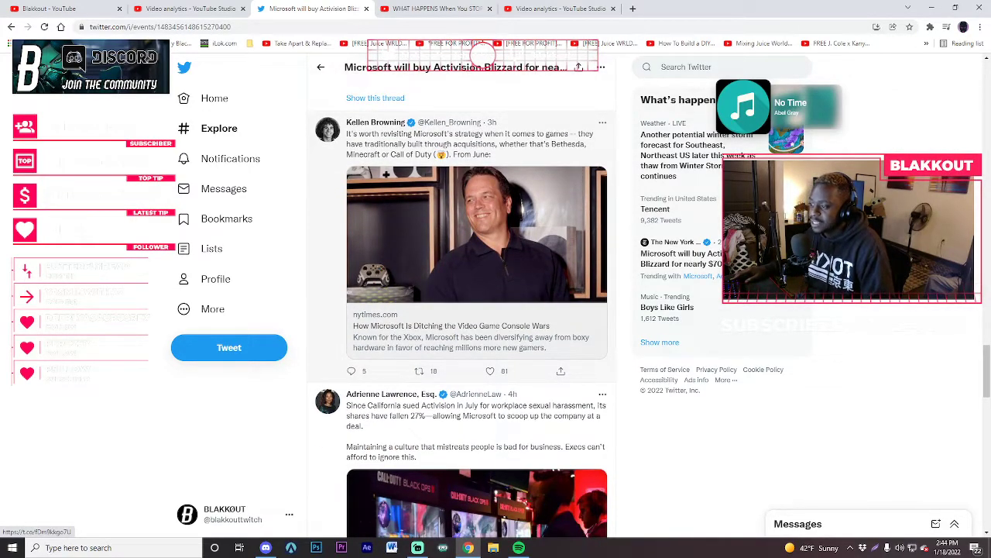
scroll(down, 3)
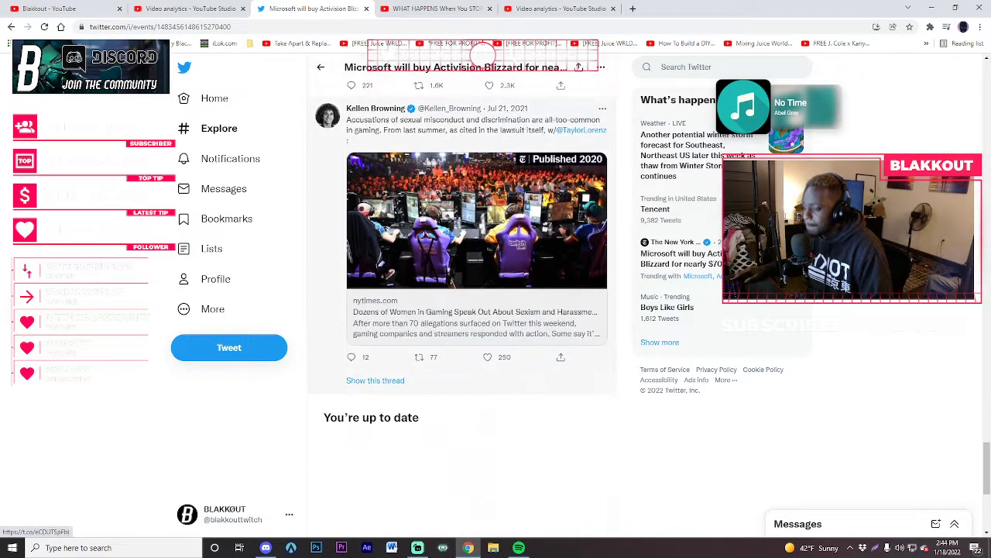
scroll(down, 3)
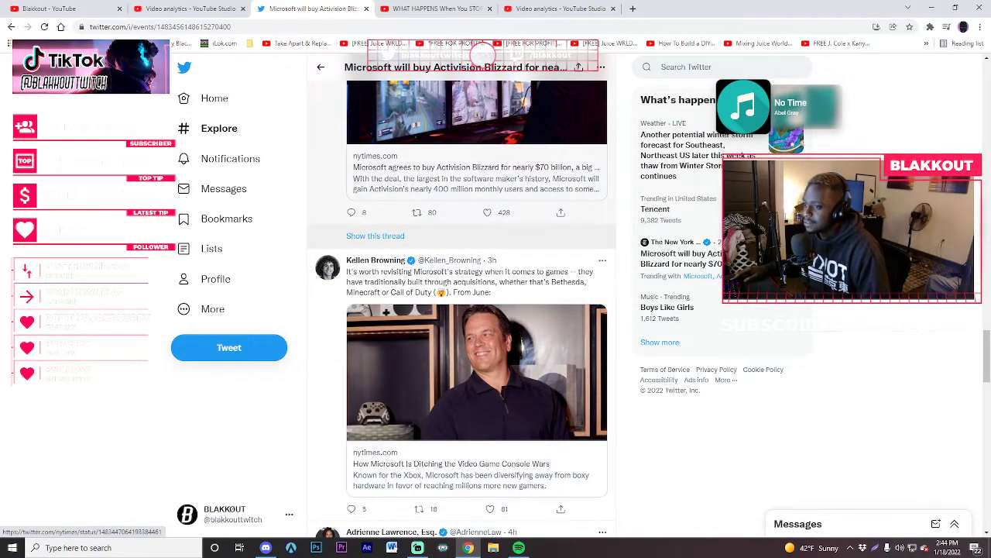
scroll(down, 3)
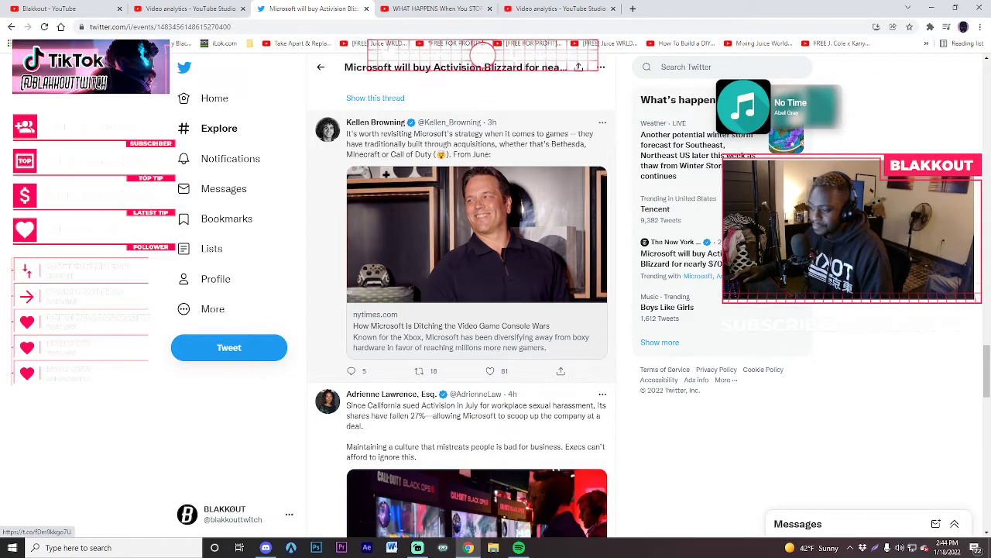
scroll(down, 3)
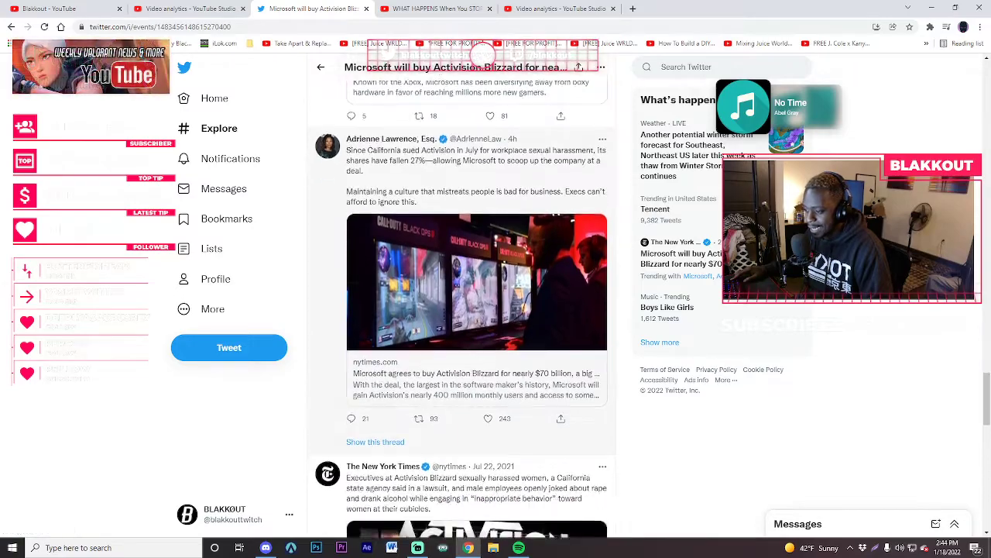
scroll(down, 3)
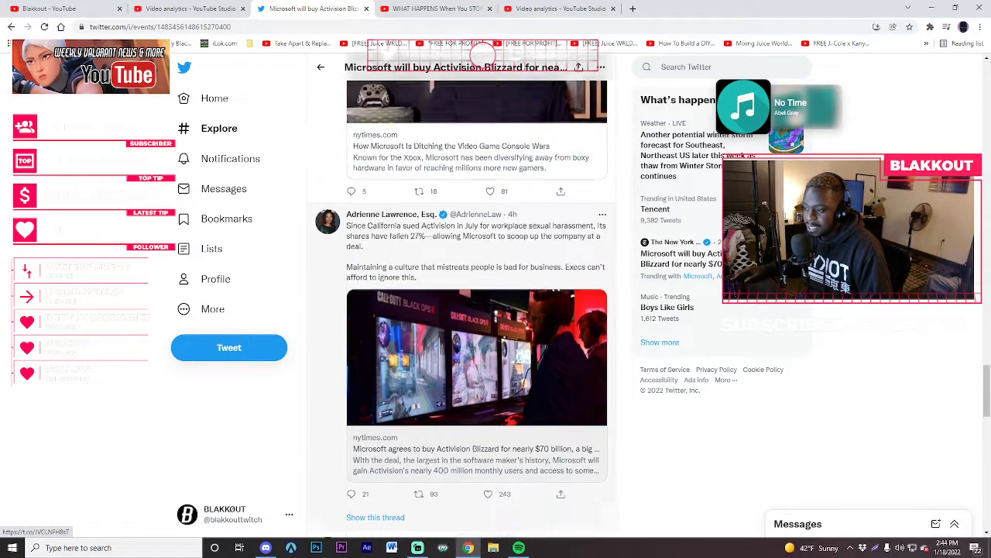
scroll(down, 3)
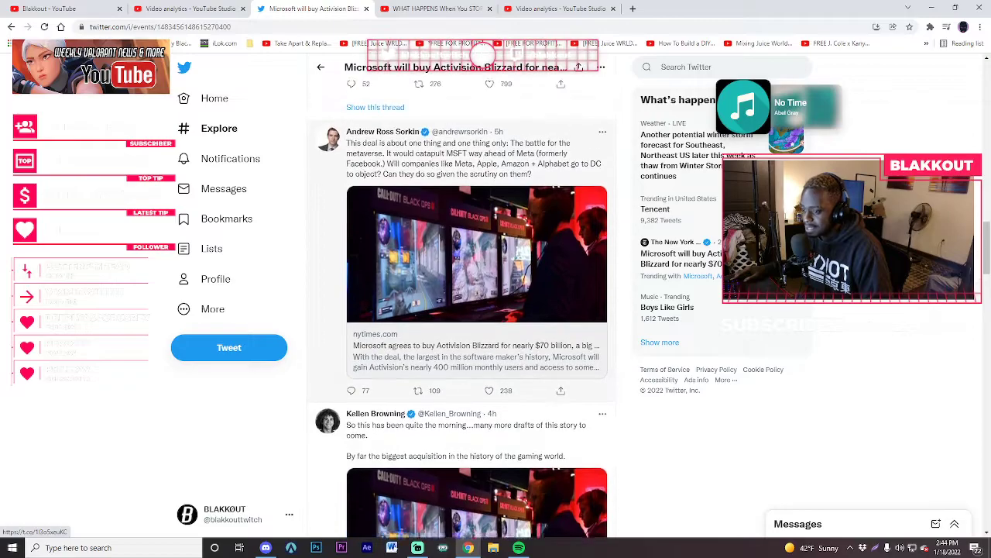
scroll(down, 3)
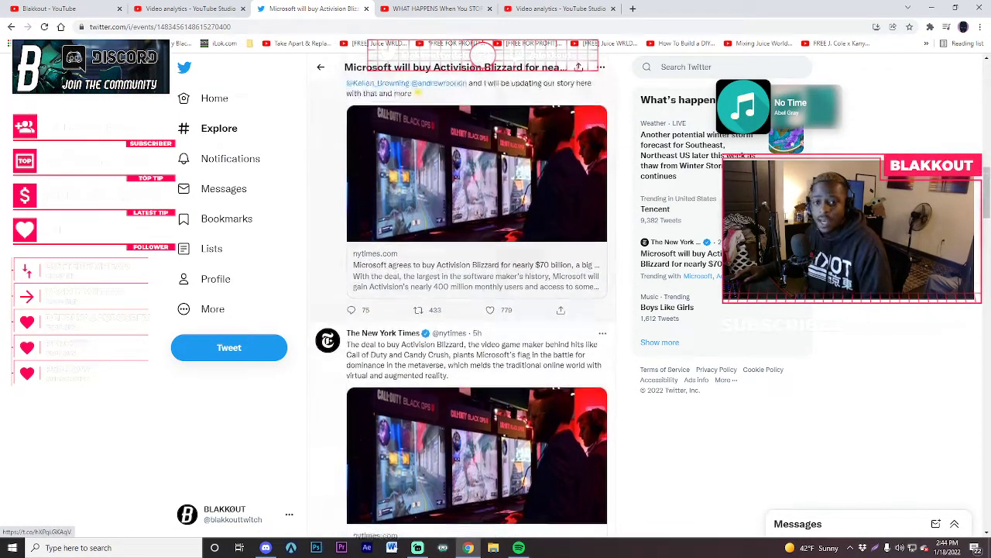
scroll(down, 3)
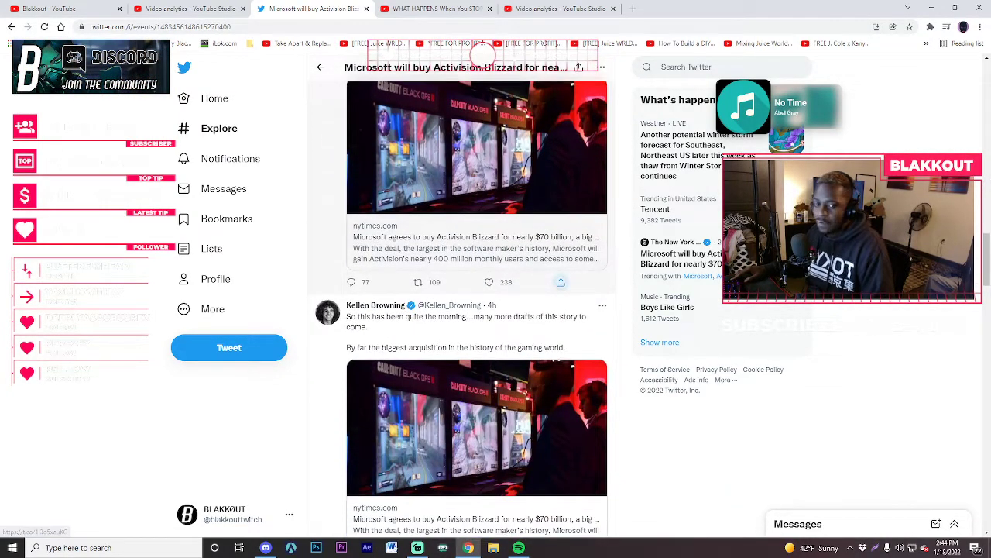
scroll(down, 3)
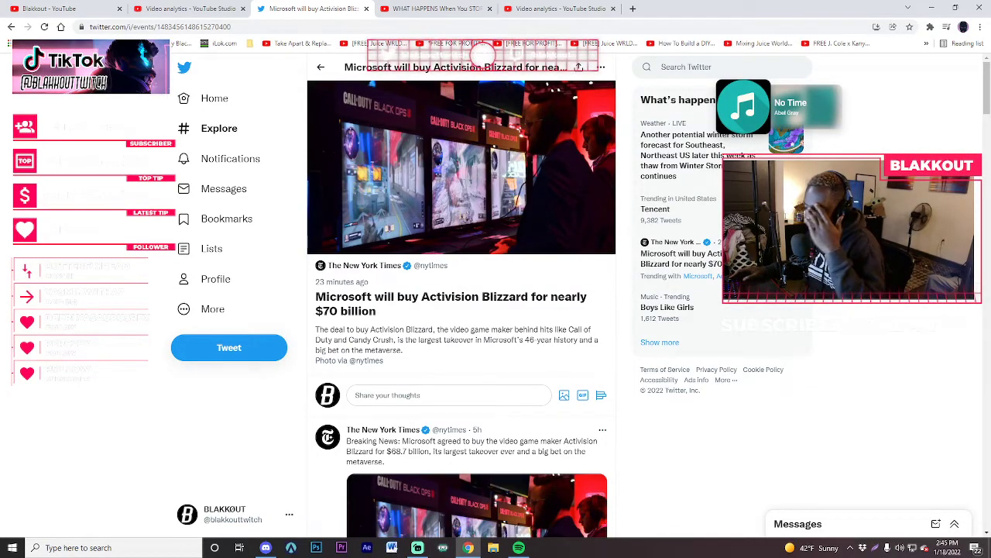
mouse_move(364, 265)
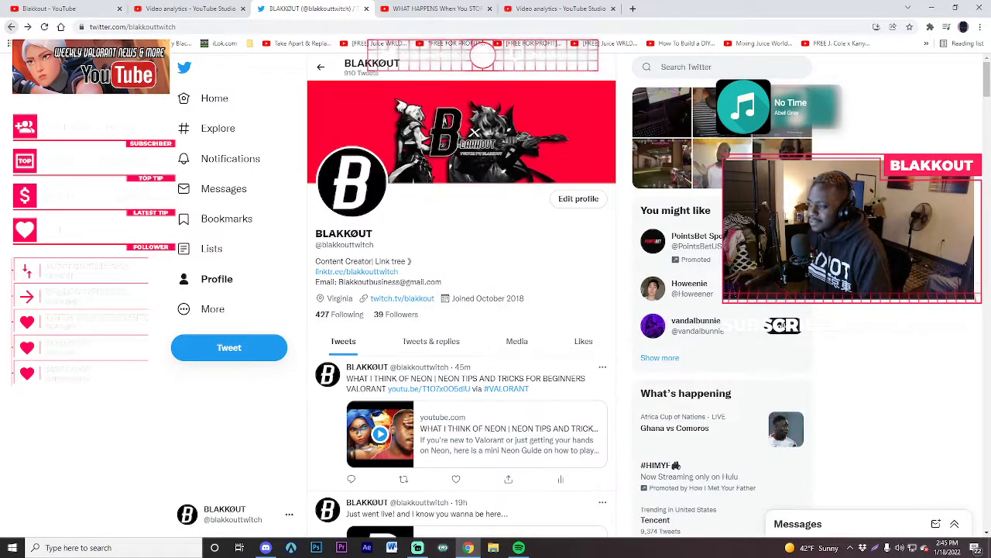
scroll(down, 3)
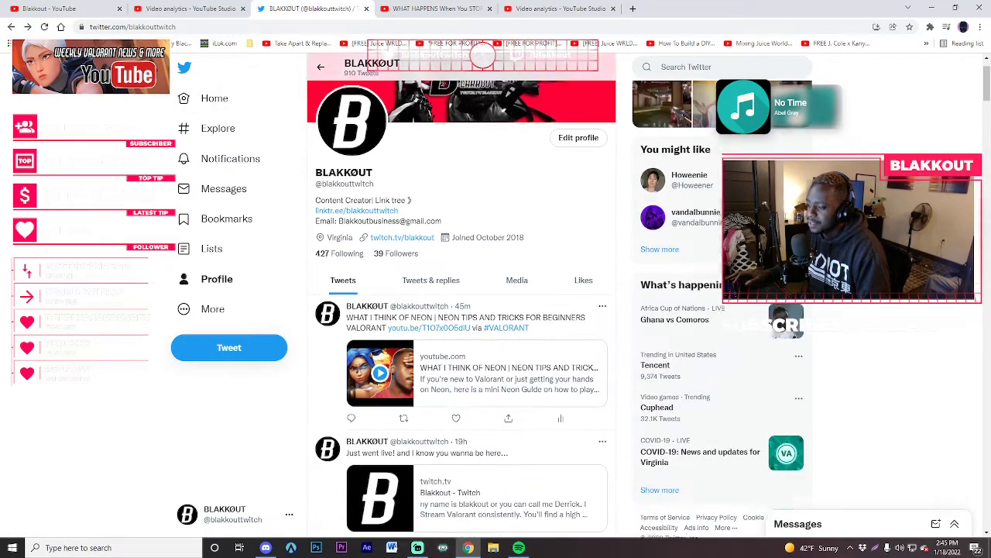
scroll(down, 3)
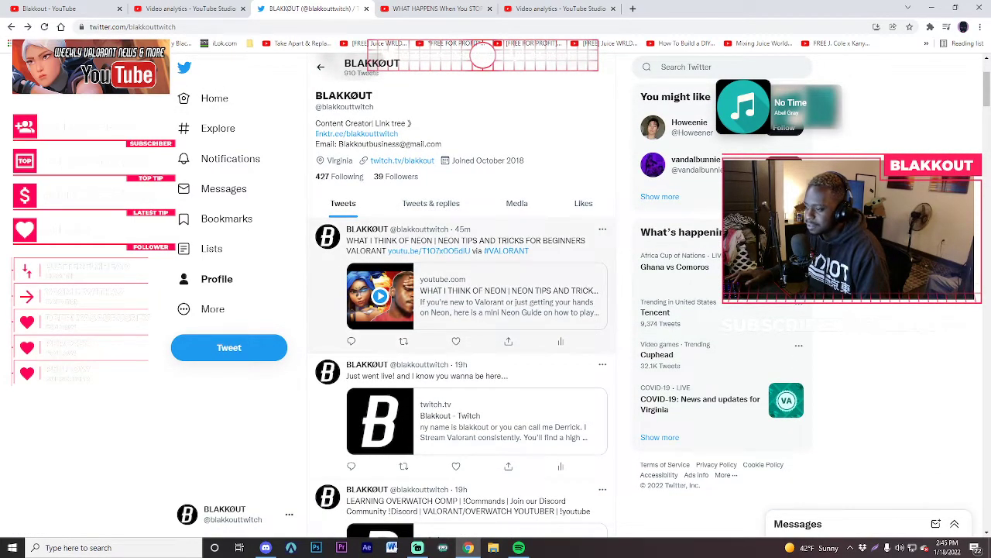